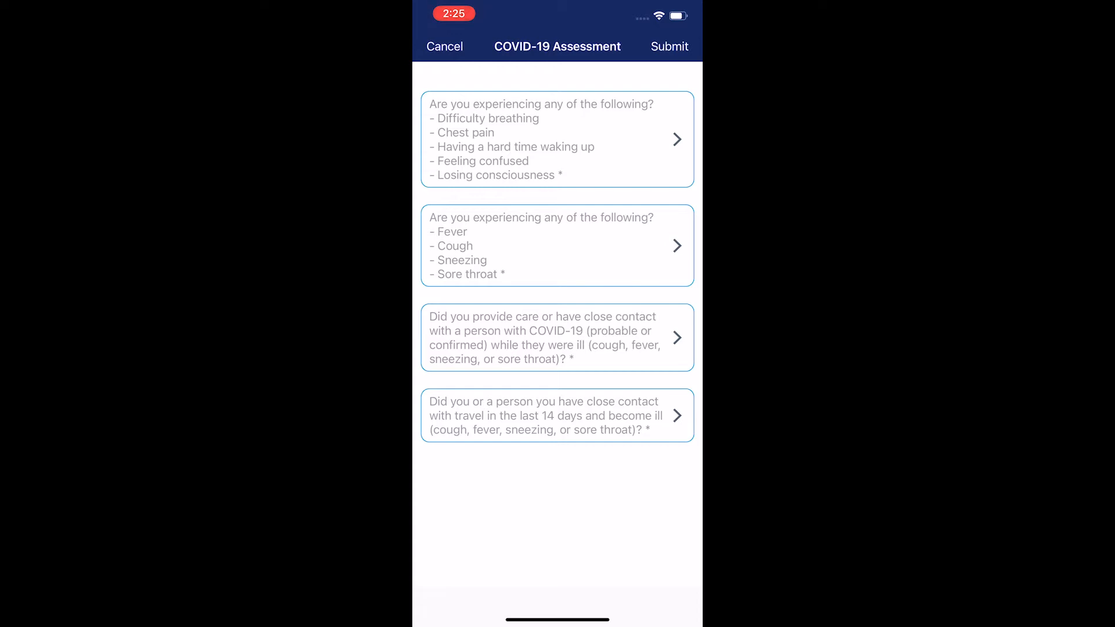
Answer No to every COVID-19 assessment question and submit the assessment
{"action": "left_click", "coordinate": [556, 139]}
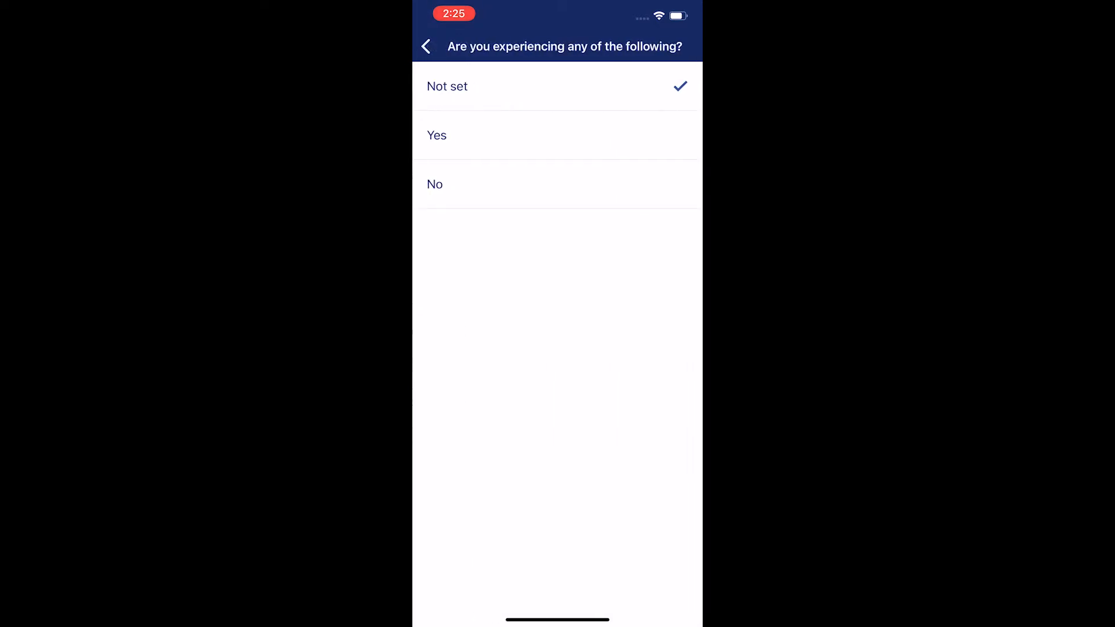
{"action": "left_click", "coordinate": [434, 185]}
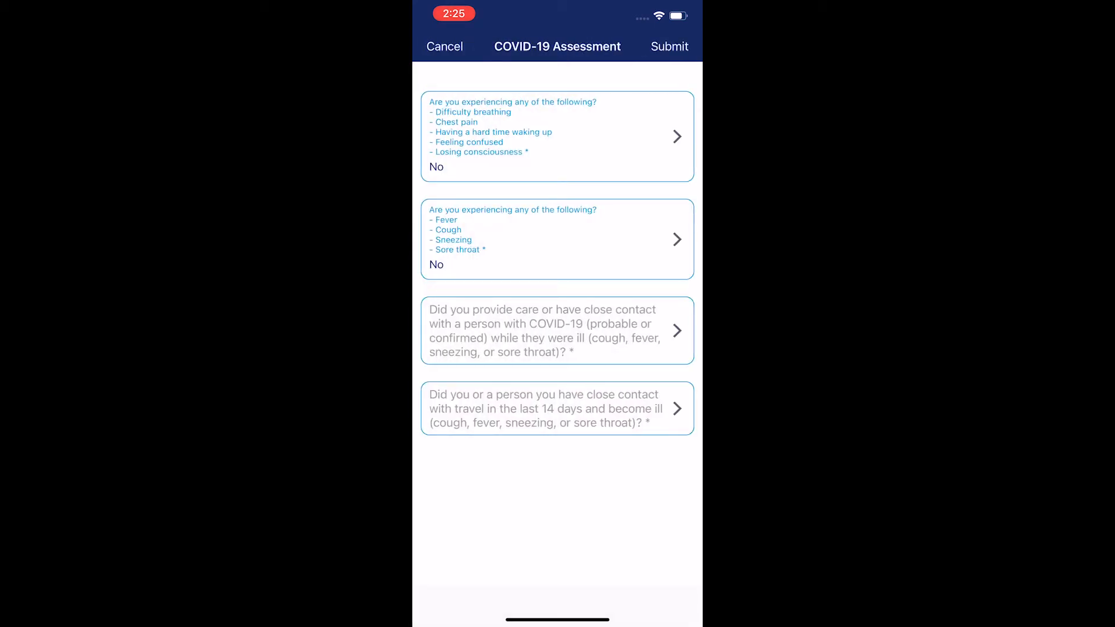
{"action": "left_click", "coordinate": [556, 330]}
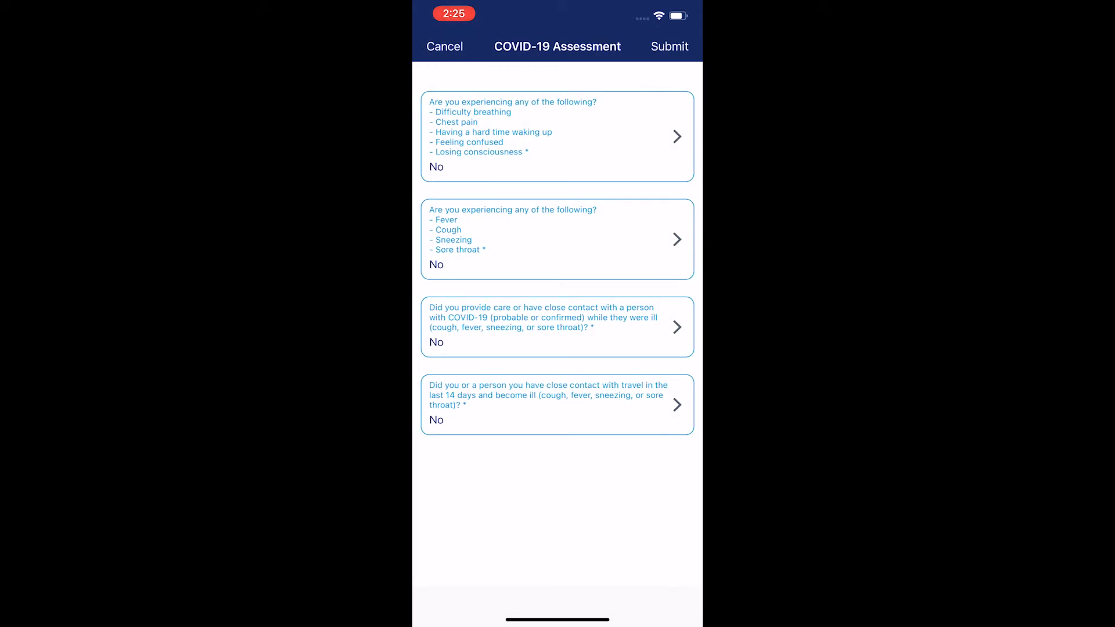
{"action": "left_click", "coordinate": [669, 46]}
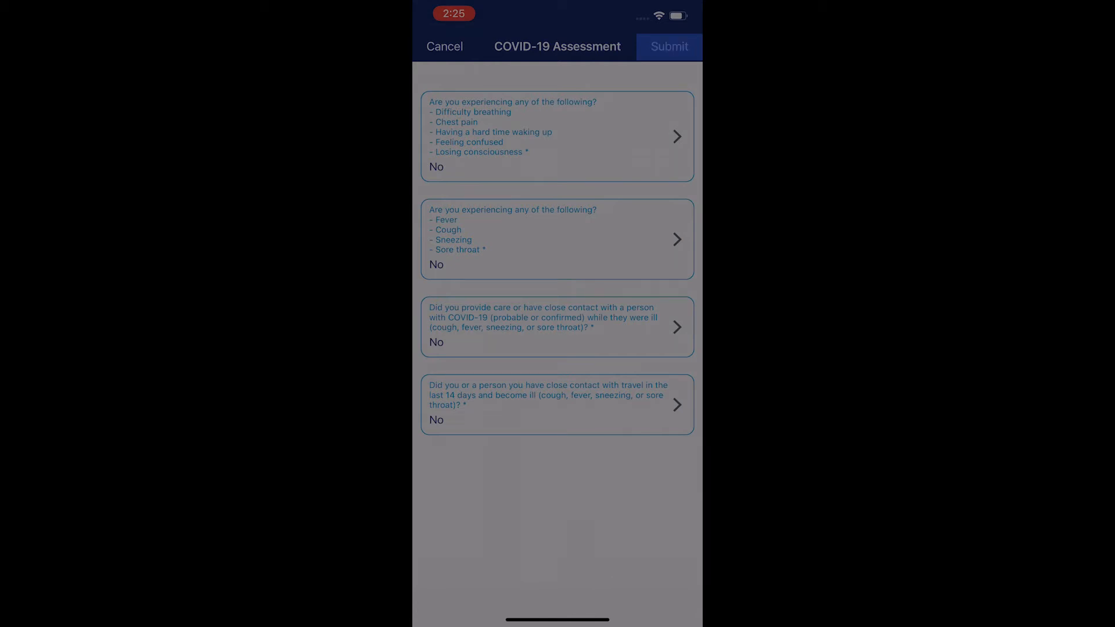
Clock in to the COVID-19 Daily Screener visit, accepting the client-location warning
{"action": "left_click", "coordinate": [667, 46]}
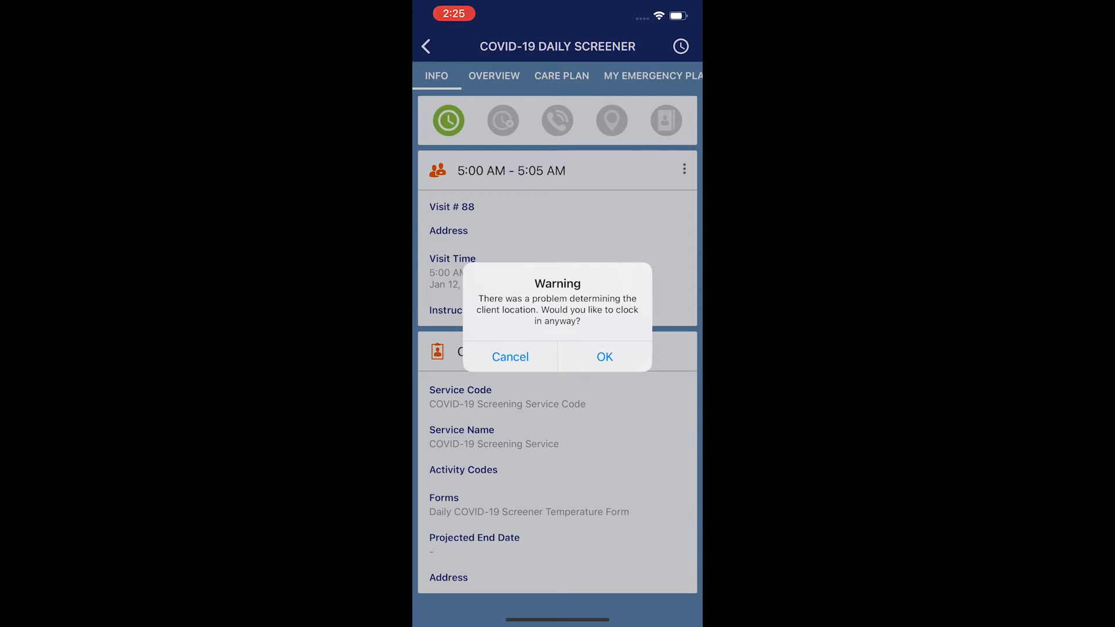
{"action": "left_click", "coordinate": [604, 356]}
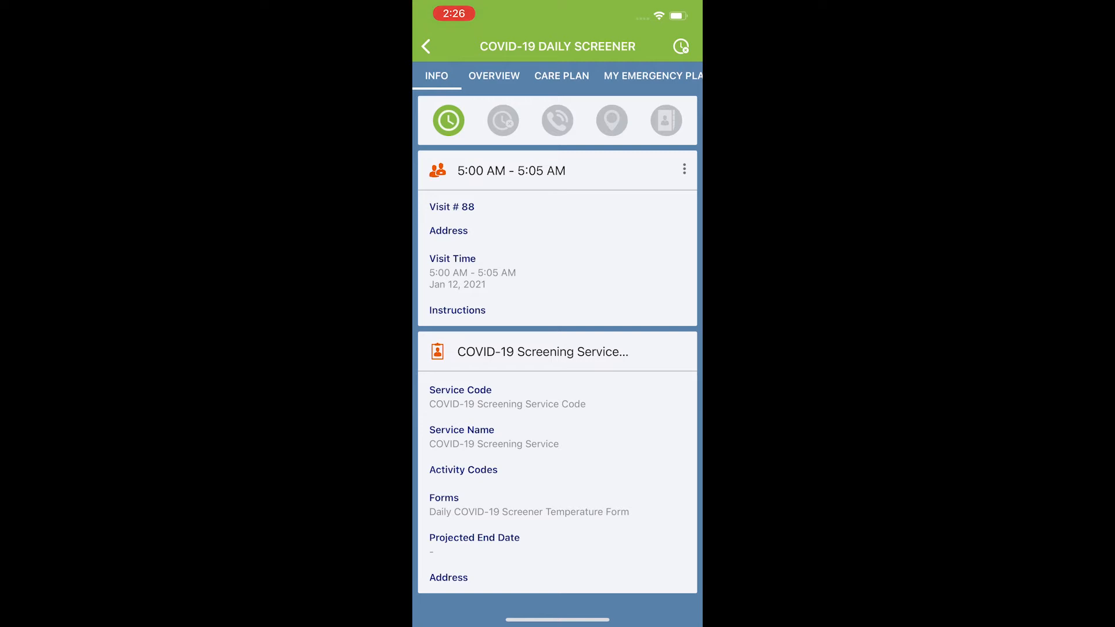
Swipe the tab bar left to reach the visit's Service Tasks
{"action": "scroll", "scroll_direction": "left", "scroll_amount": 3}
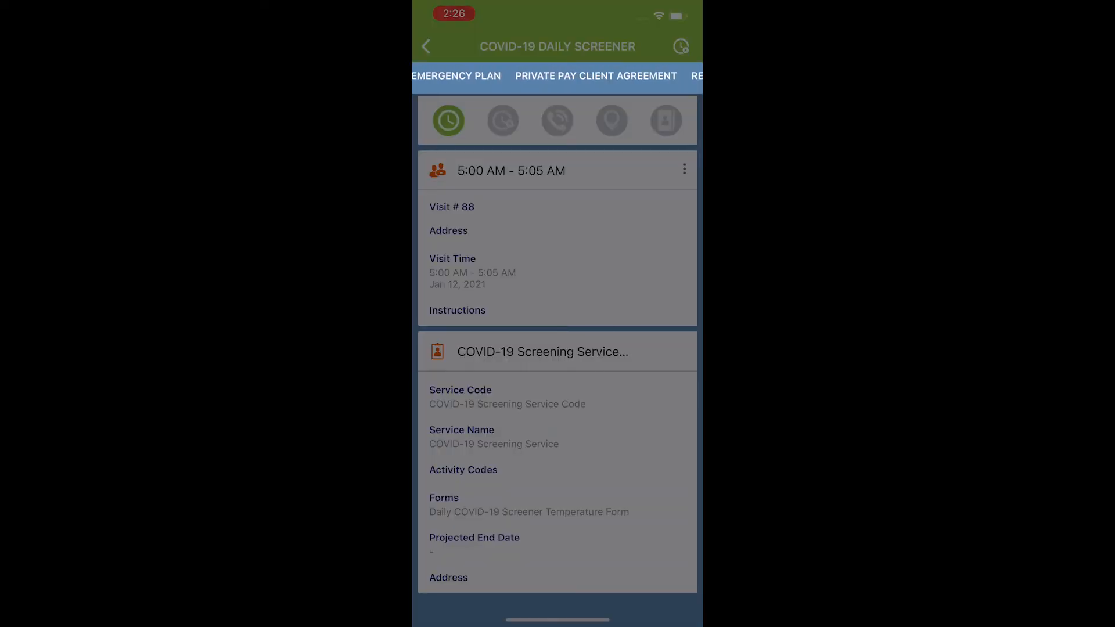
{"action": "scroll", "scroll_direction": "left", "scroll_amount": 3}
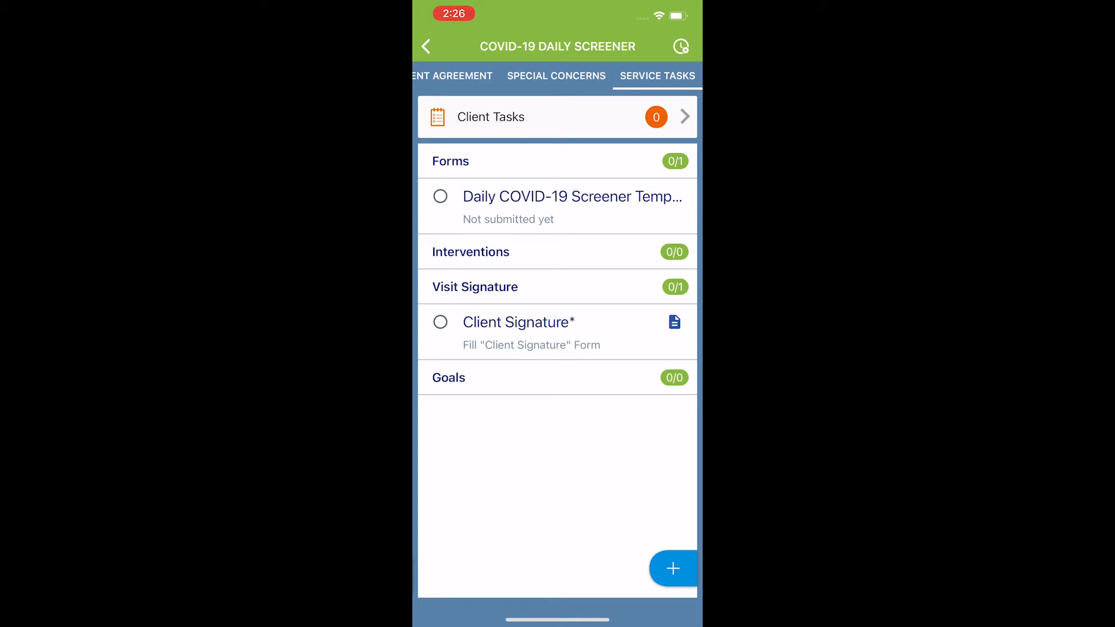
Open the blank Daily COVID-19 Screener Temperature Form from the Forms list
{"action": "left_click", "coordinate": [518, 321]}
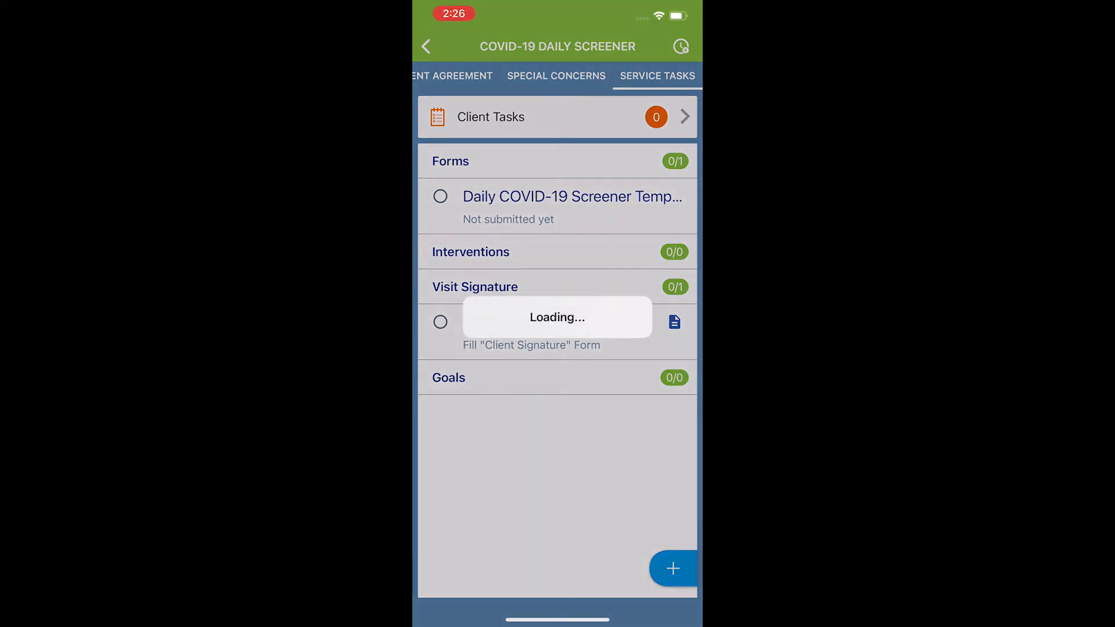
{"action": "left_click", "coordinate": [573, 196]}
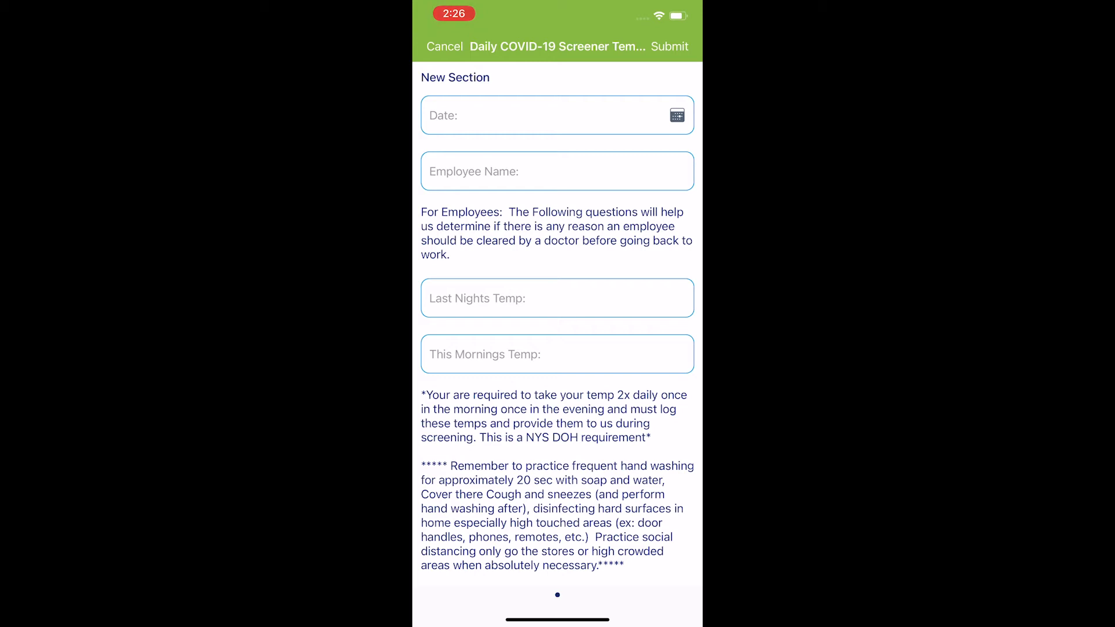
Set the form date to Jan 12, 2021 and enter the employee name 'Teccount'
{"action": "left_click", "coordinate": [556, 115]}
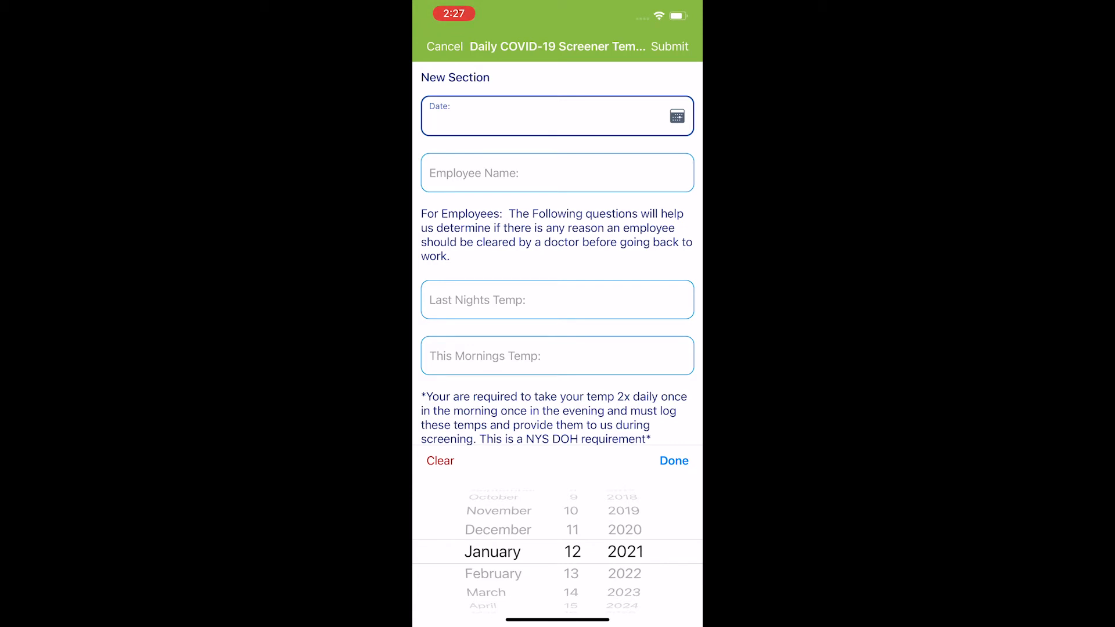
{"action": "left_click", "coordinate": [673, 461]}
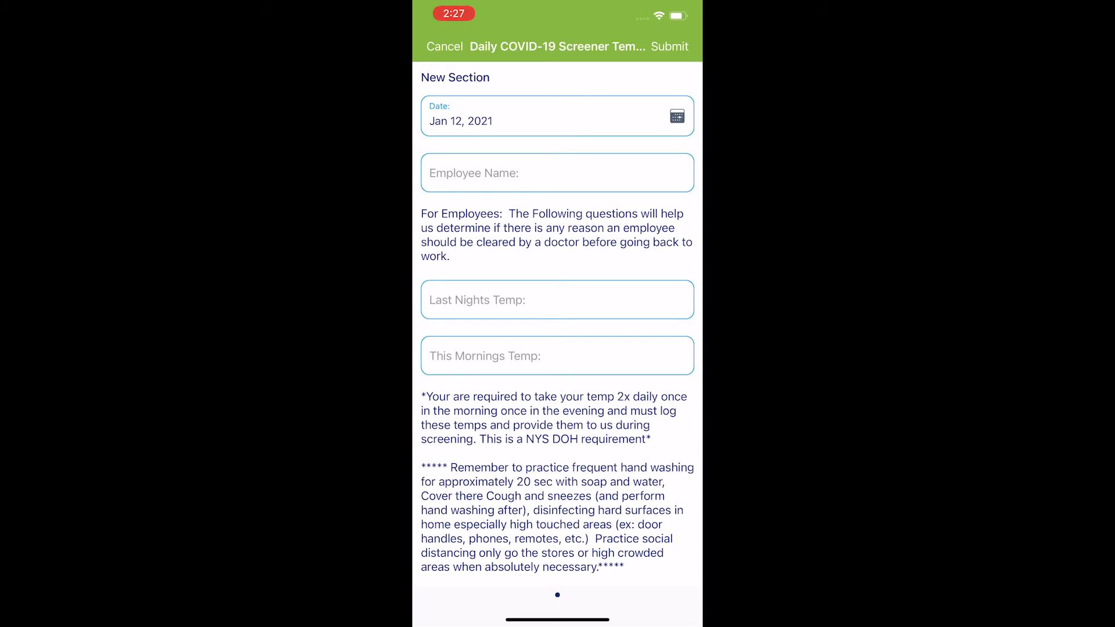
{"action": "left_click", "coordinate": [556, 173]}
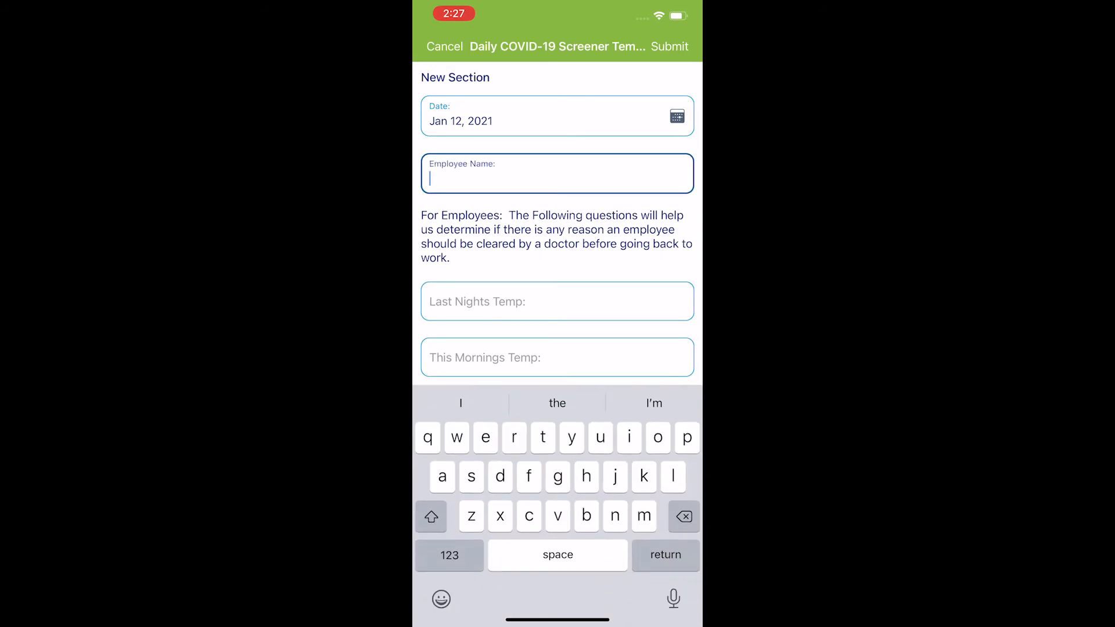
{"action": "type", "text": "Test A"}
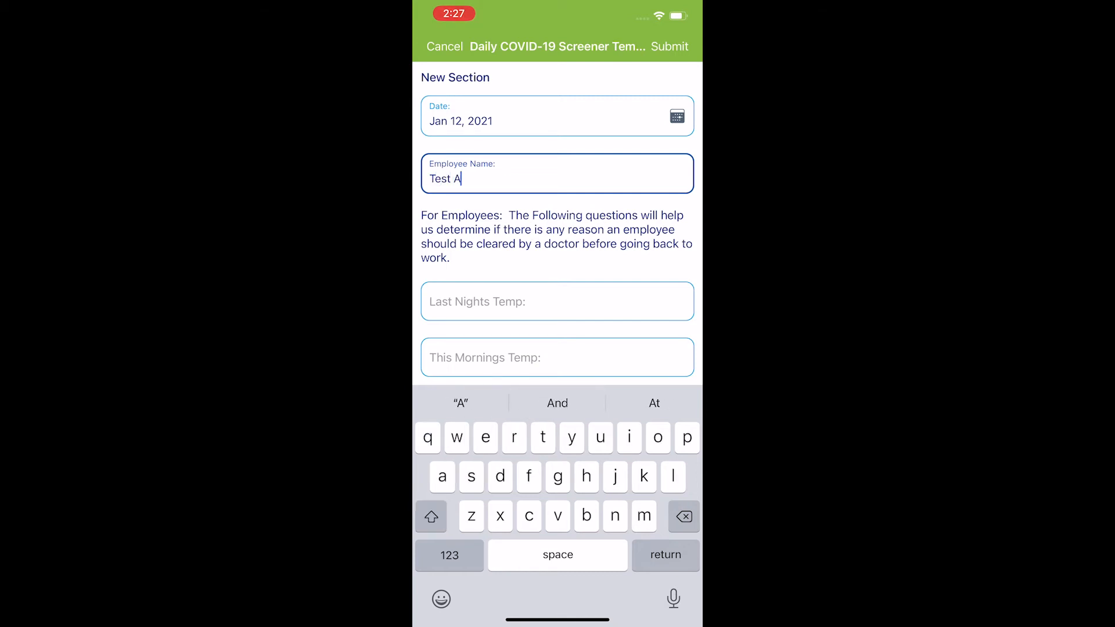
{"action": "type", "text": "ccount"}
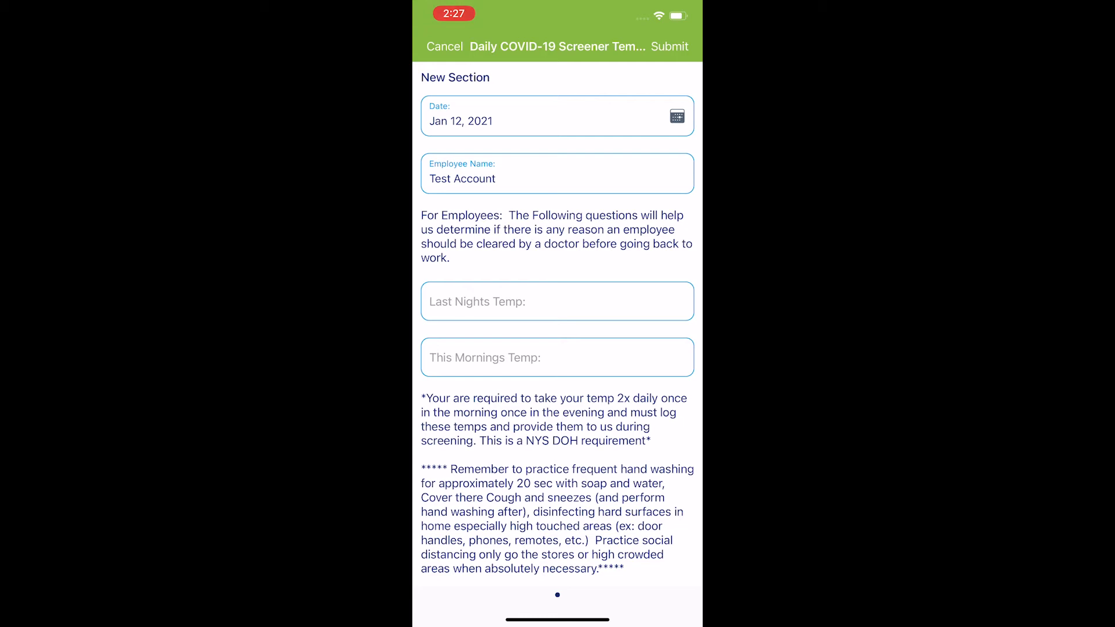
{"action": "left_click", "coordinate": [556, 300]}
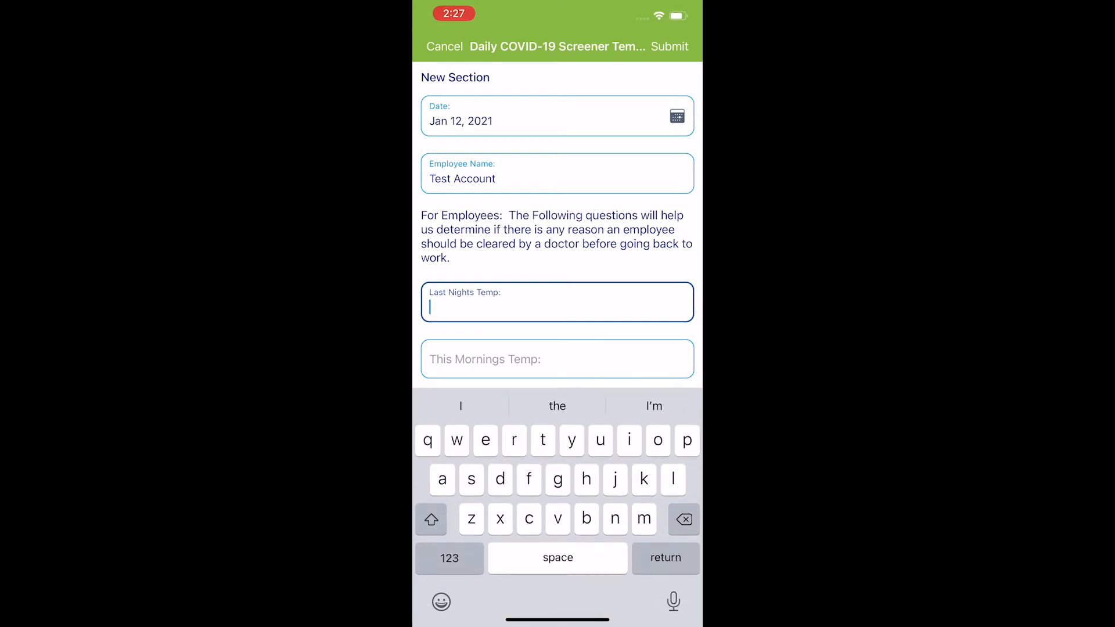
Enter 98.7 for both last night's and this morning's temperatures
{"action": "left_click", "coordinate": [448, 557]}
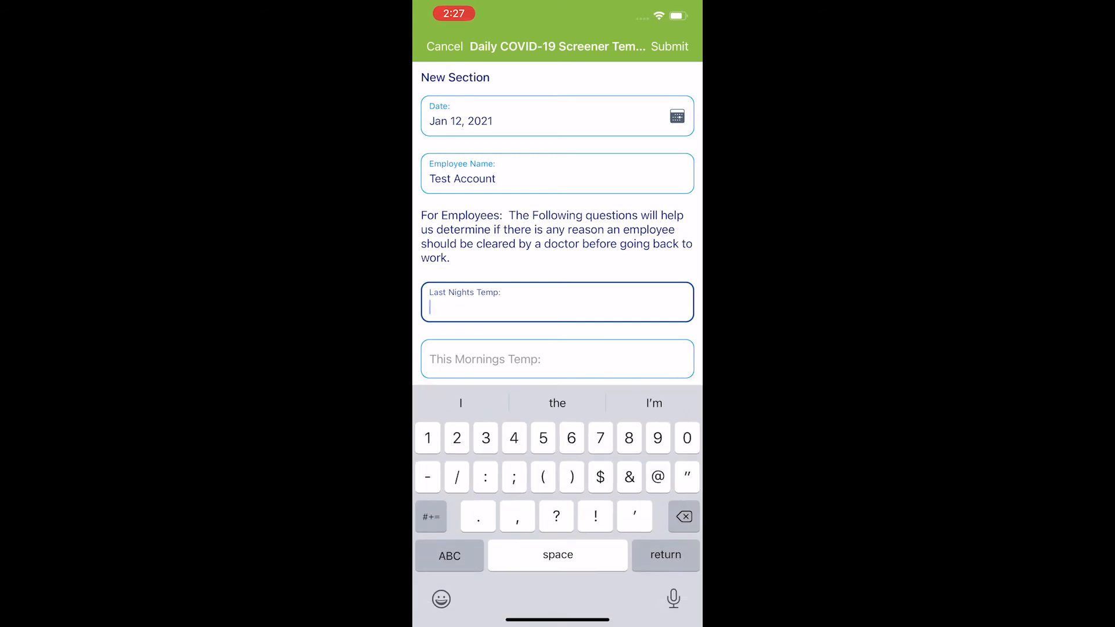
{"action": "type", "text": "98.7"}
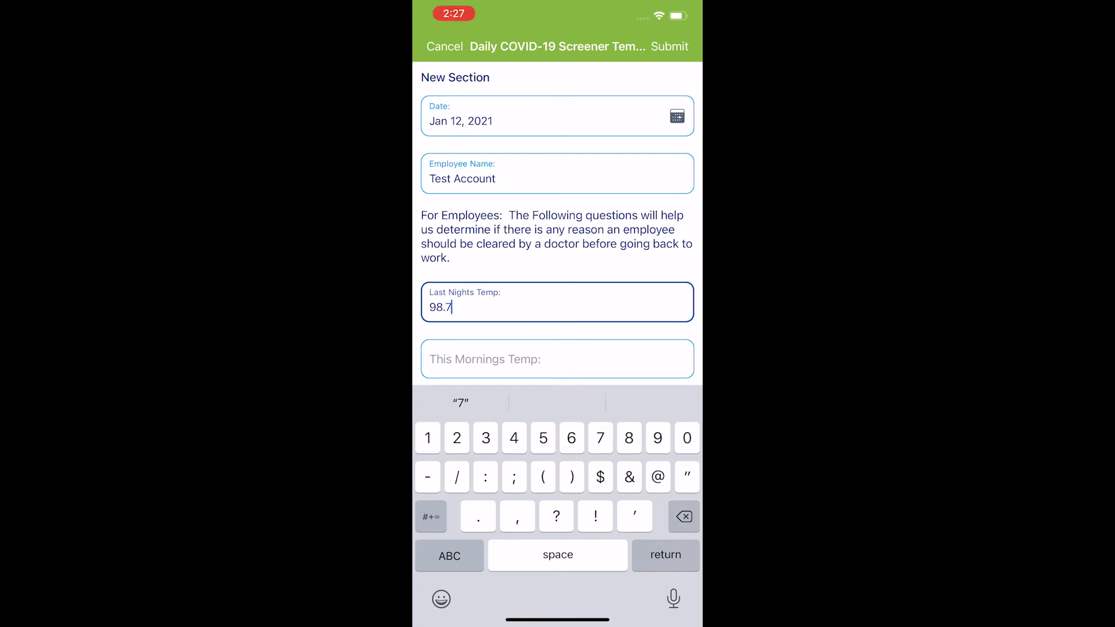
{"action": "left_click", "coordinate": [556, 359]}
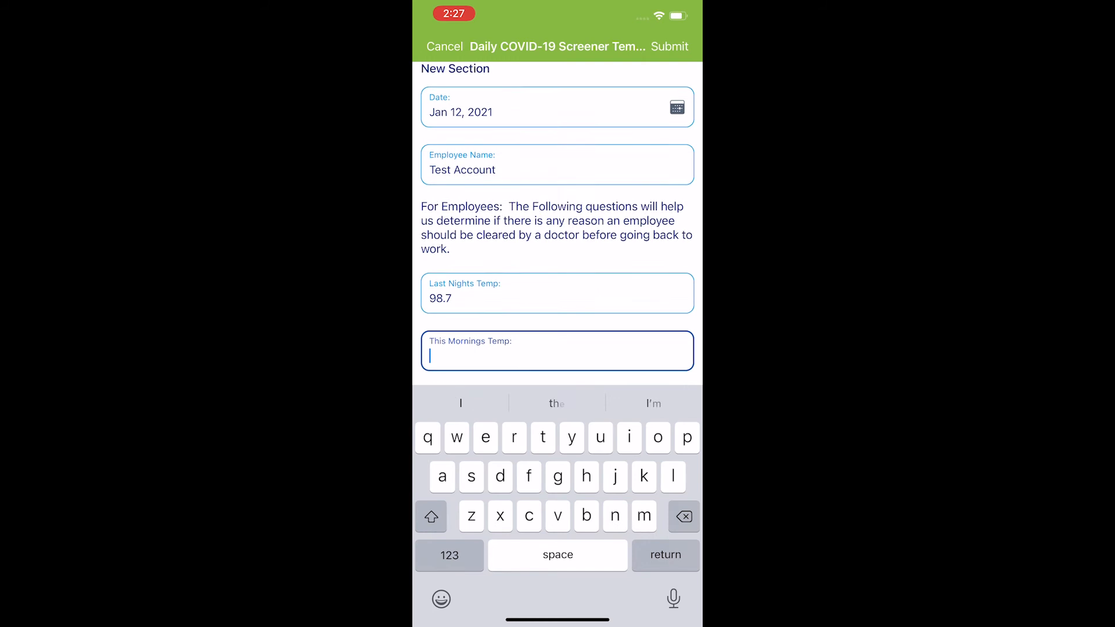
{"action": "type", "text": "9"}
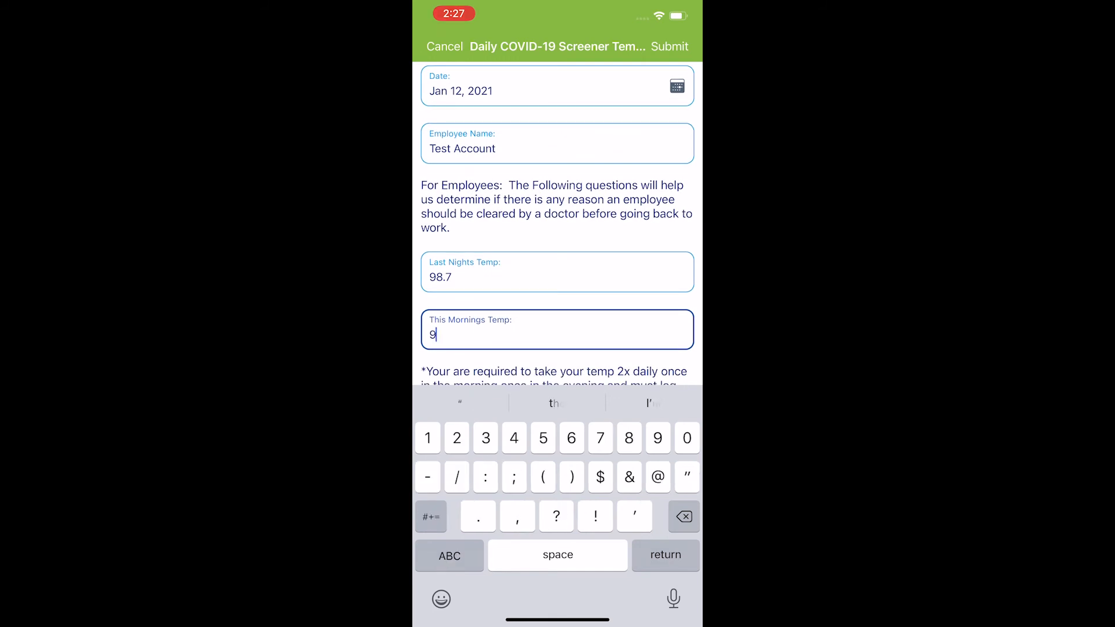
{"action": "type", "text": "8.7"}
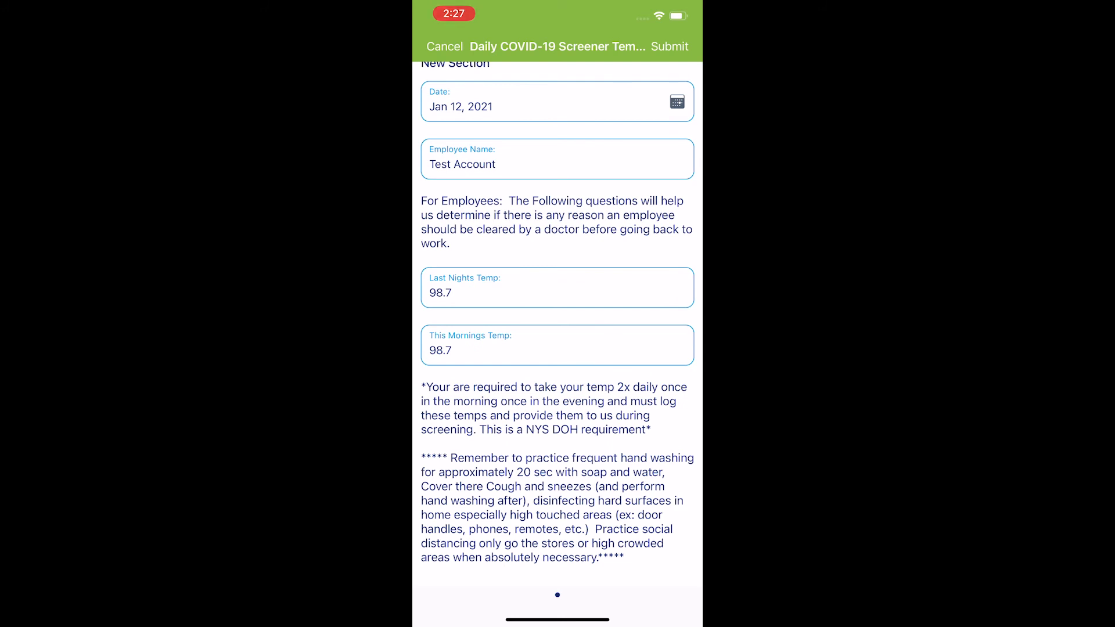
{"action": "left_click", "coordinate": [556, 349]}
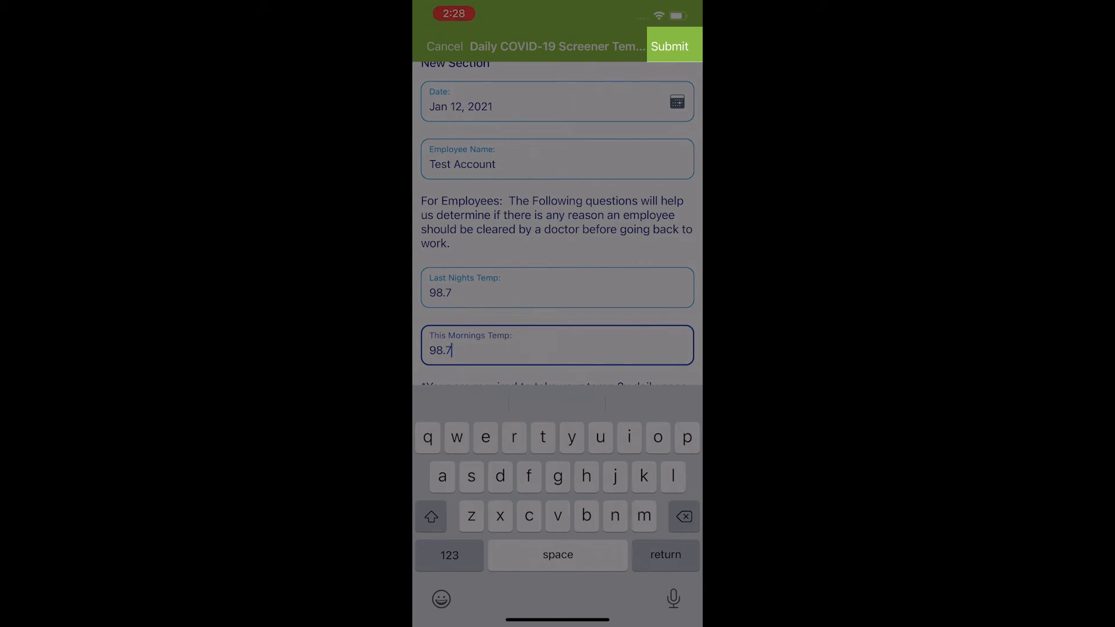
Submit the completed temperature form, bringing up the Client Signature form
{"action": "left_click", "coordinate": [669, 45]}
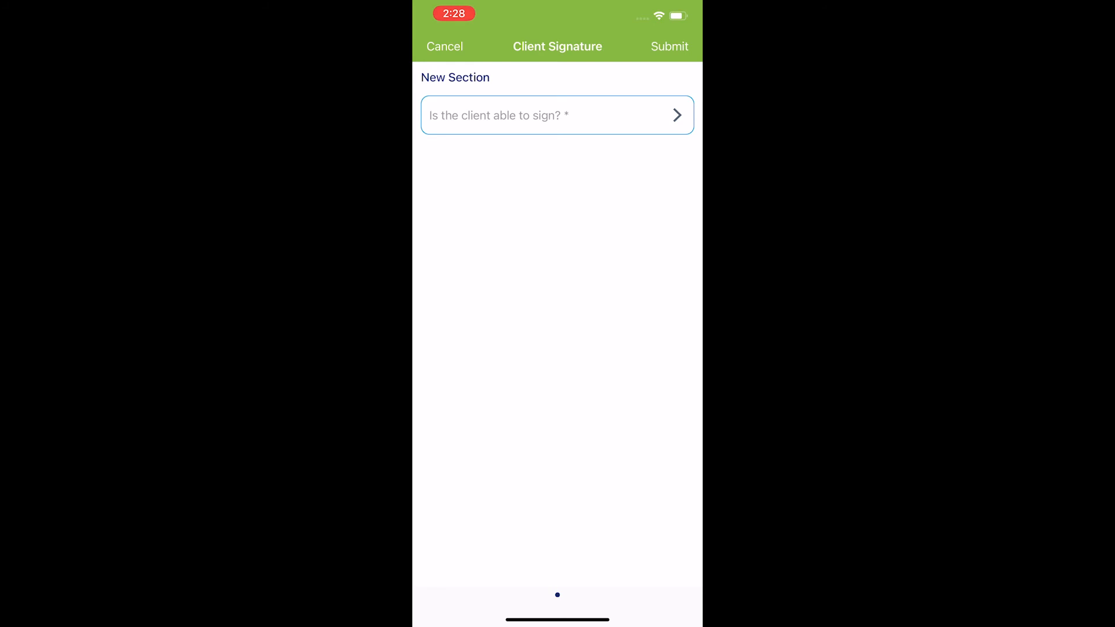
Answer Yes to 'Is the client able to sign?', capture the signature and submit it
{"action": "left_click", "coordinate": [556, 115]}
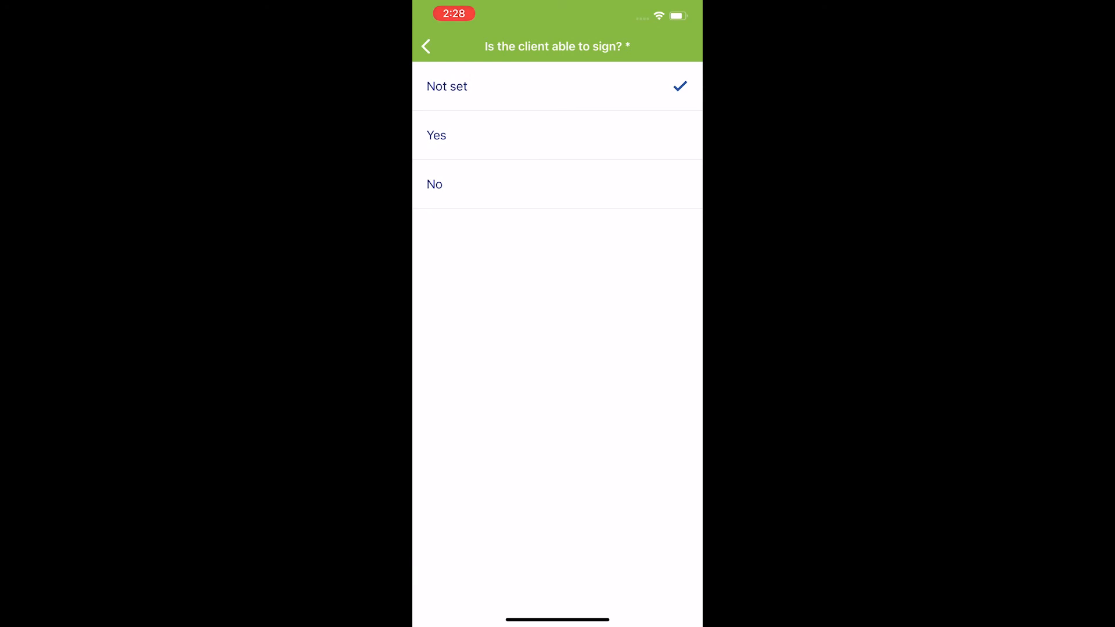
{"action": "left_click", "coordinate": [435, 134]}
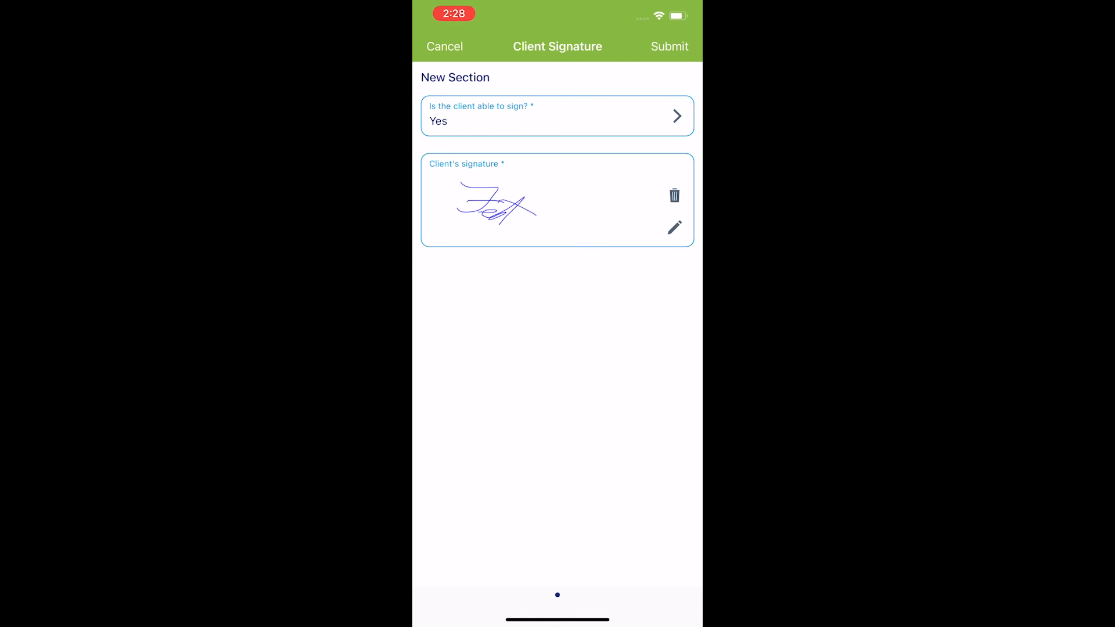
{"action": "left_click", "coordinate": [668, 46]}
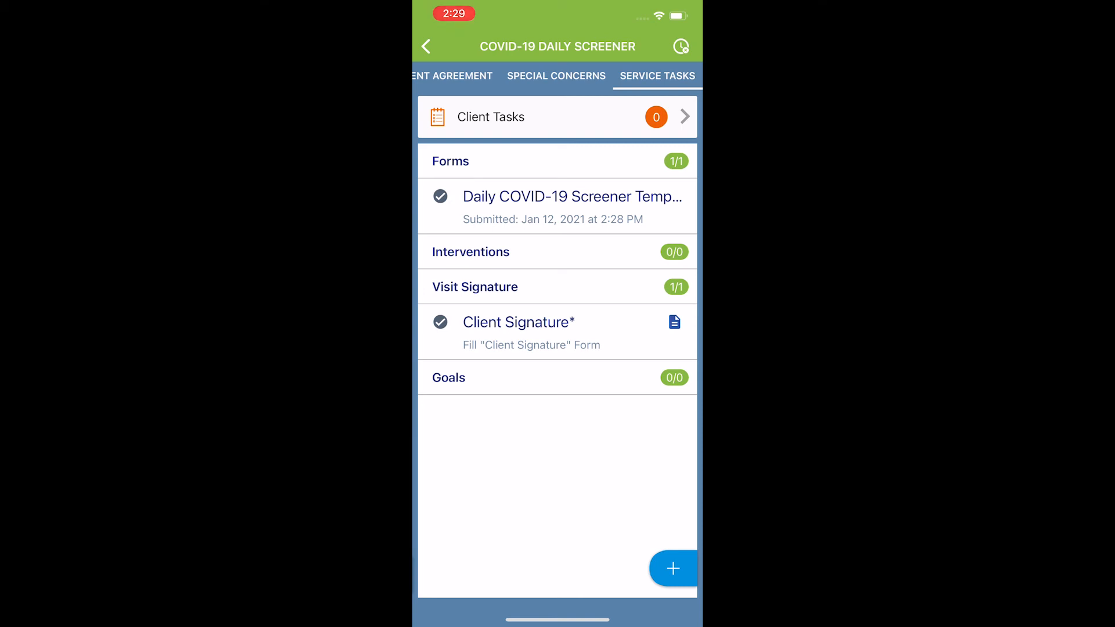
Reopen the Client Signature form and cancel out of it back to the visit Info page
{"action": "left_click", "coordinate": [680, 46]}
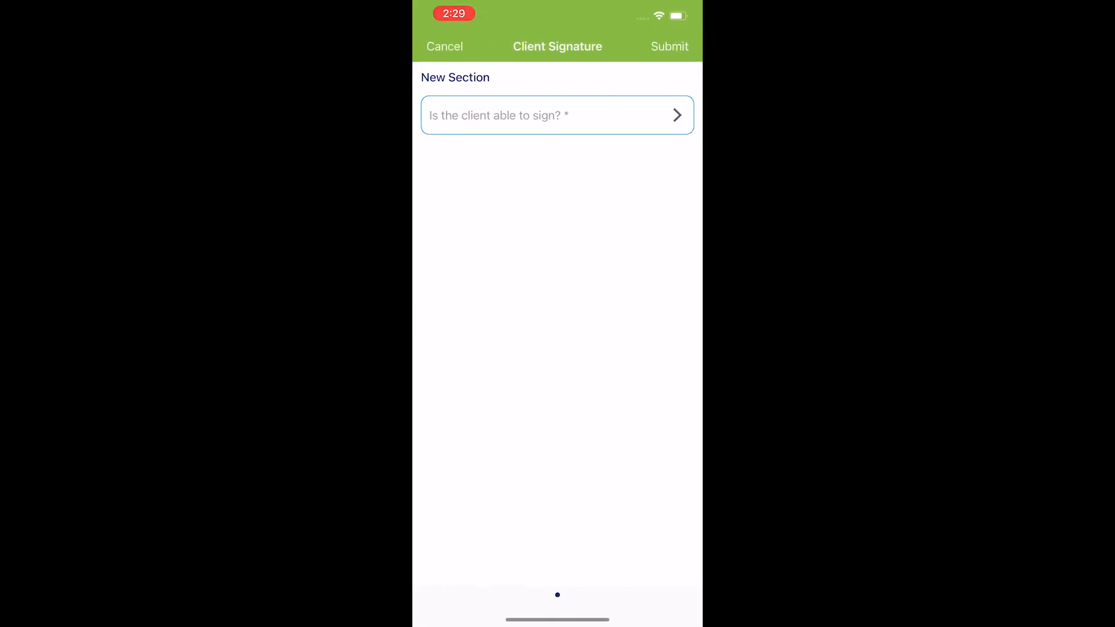
{"action": "left_click", "coordinate": [445, 46]}
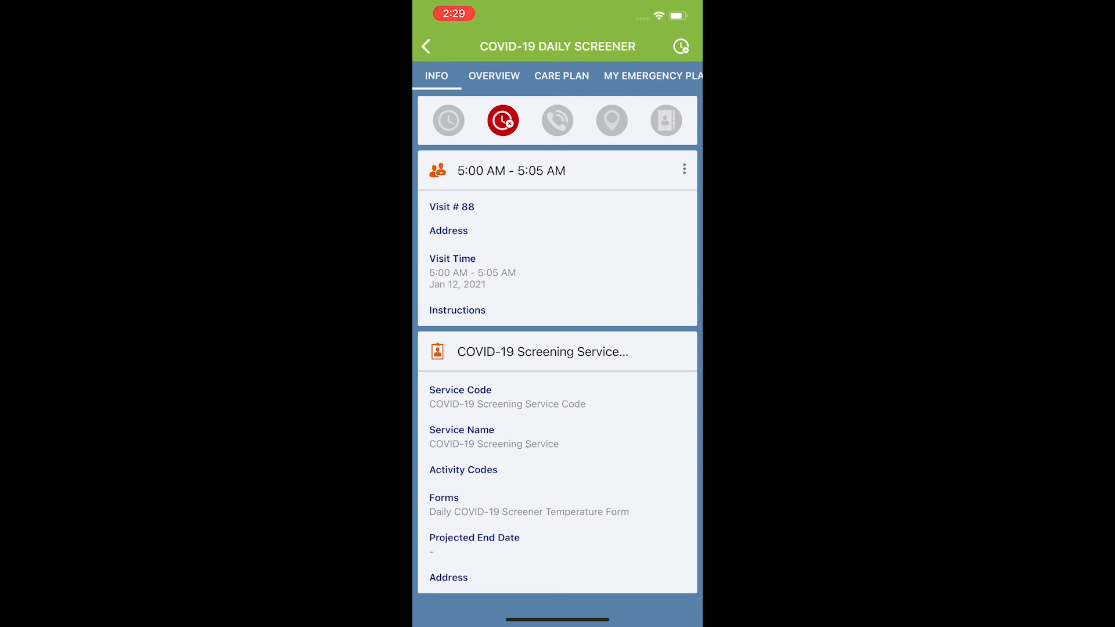
Clock out of the COVID-19 Daily Screener visit and confirm the clock-out
{"action": "left_click", "coordinate": [503, 120]}
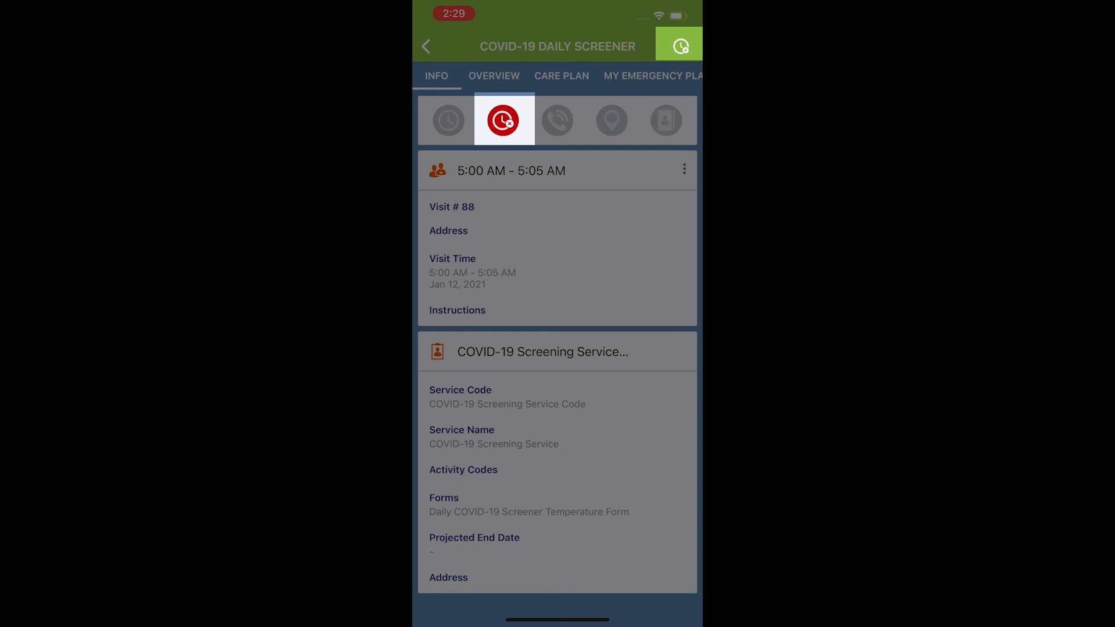
{"action": "left_click", "coordinate": [503, 119]}
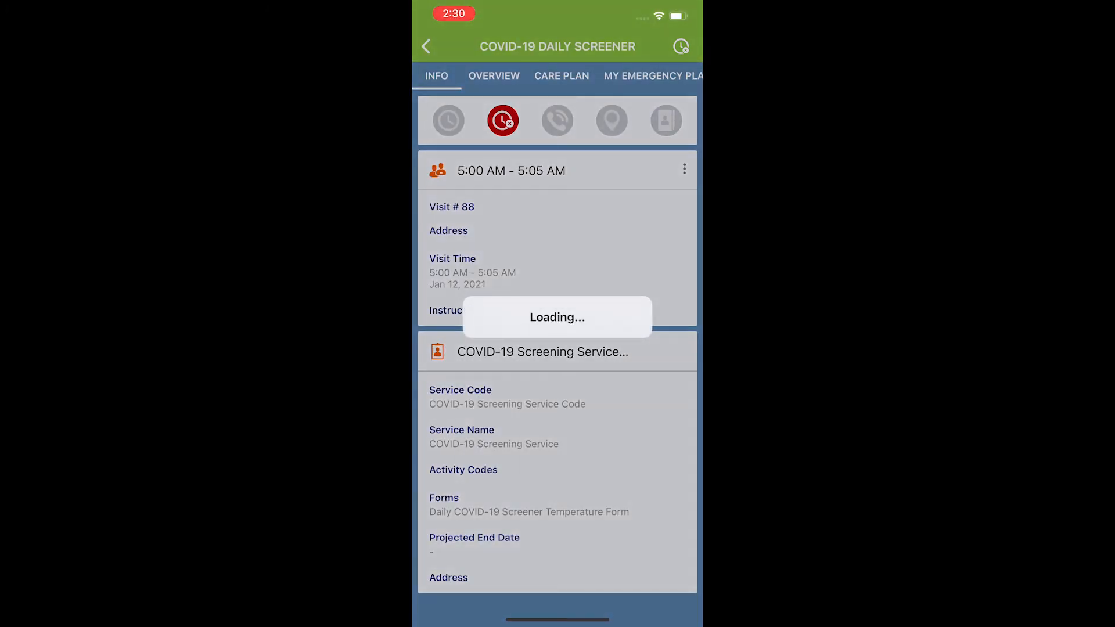